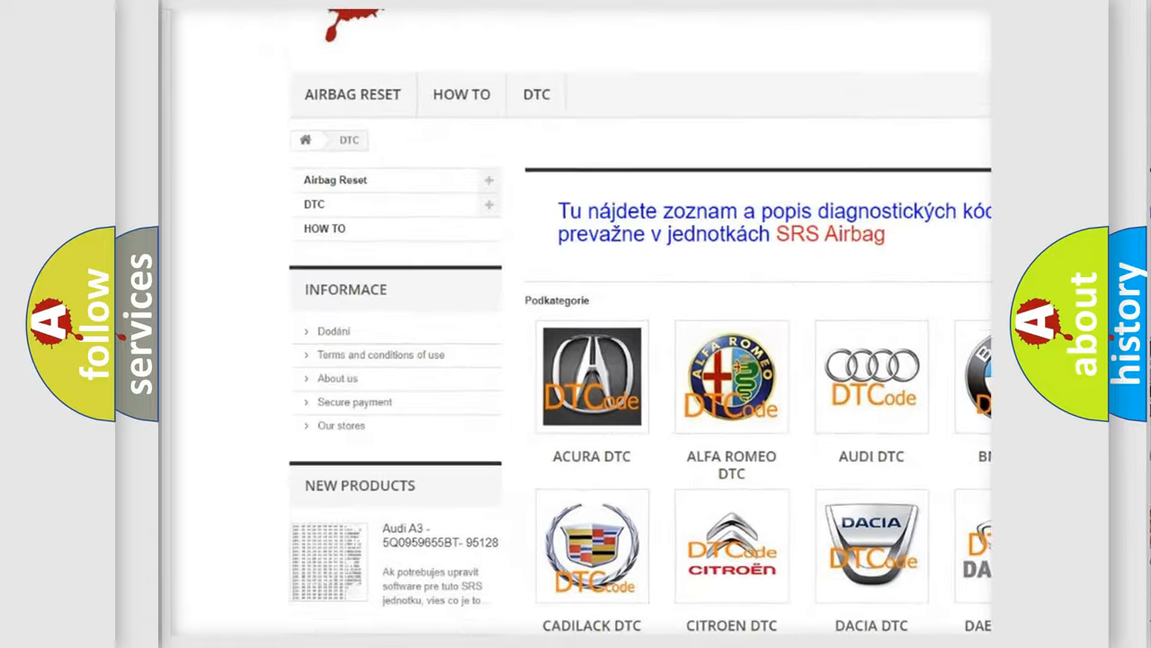
scroll("down", 3)
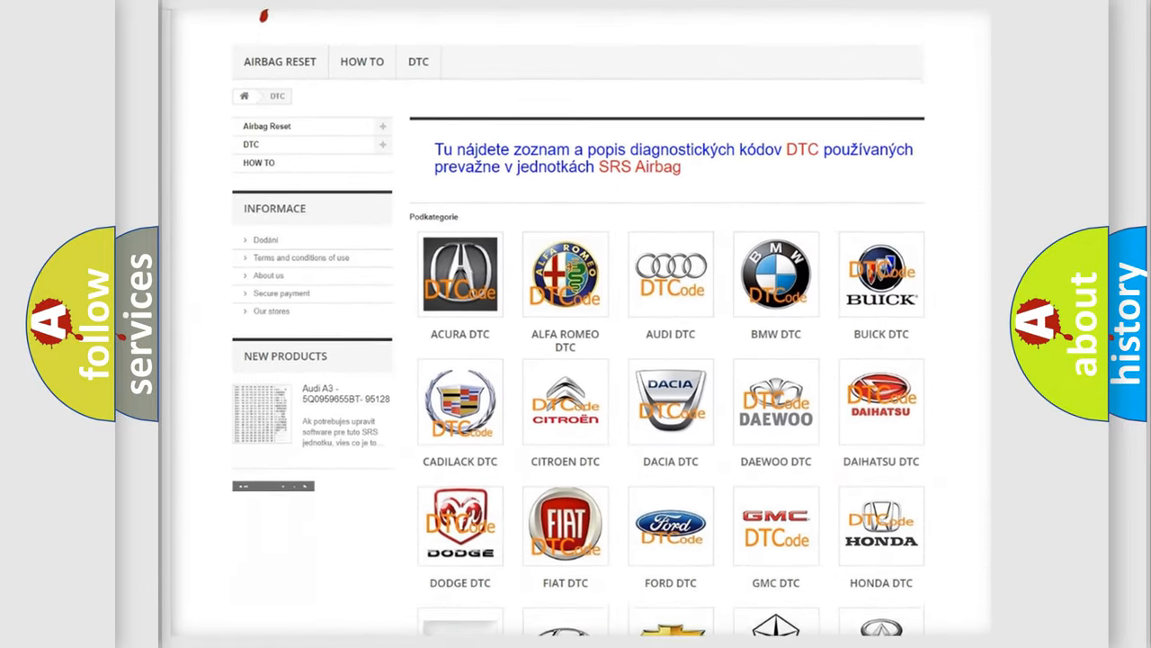
scroll("down", 3)
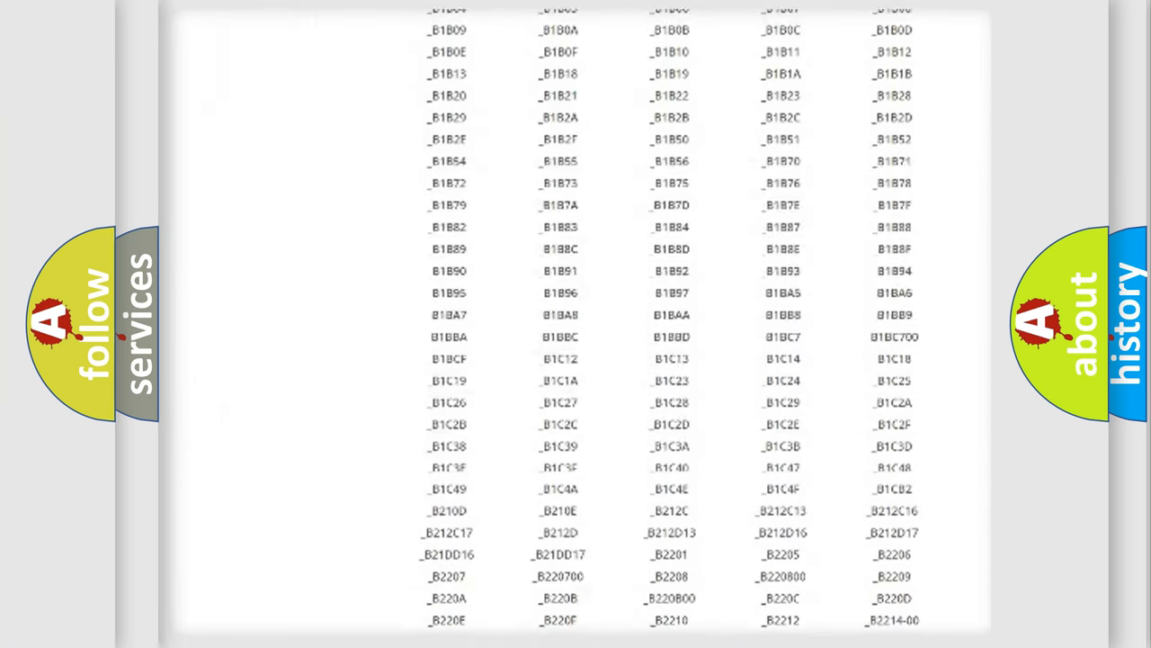
scroll("down", 3)
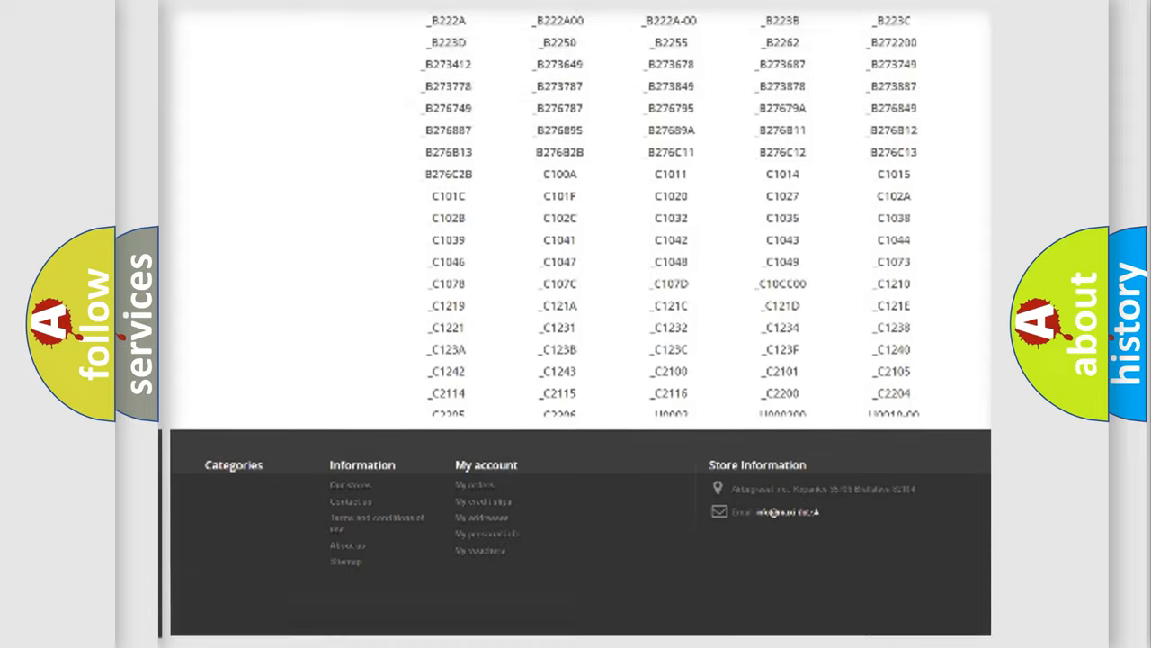
scroll("up", 3)
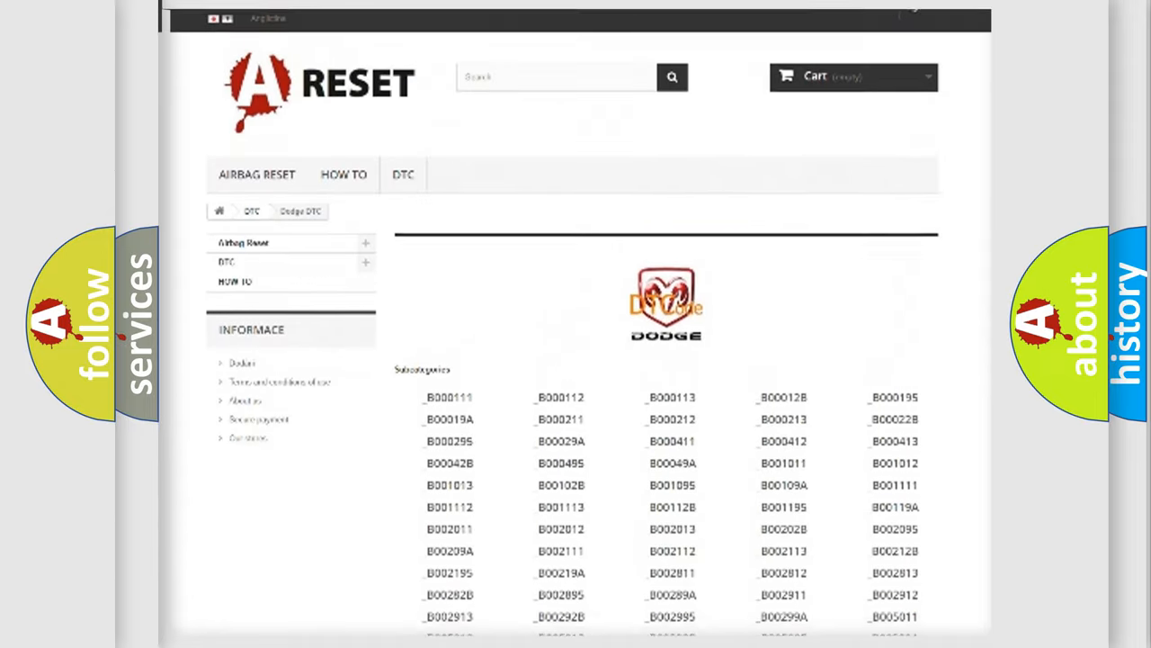